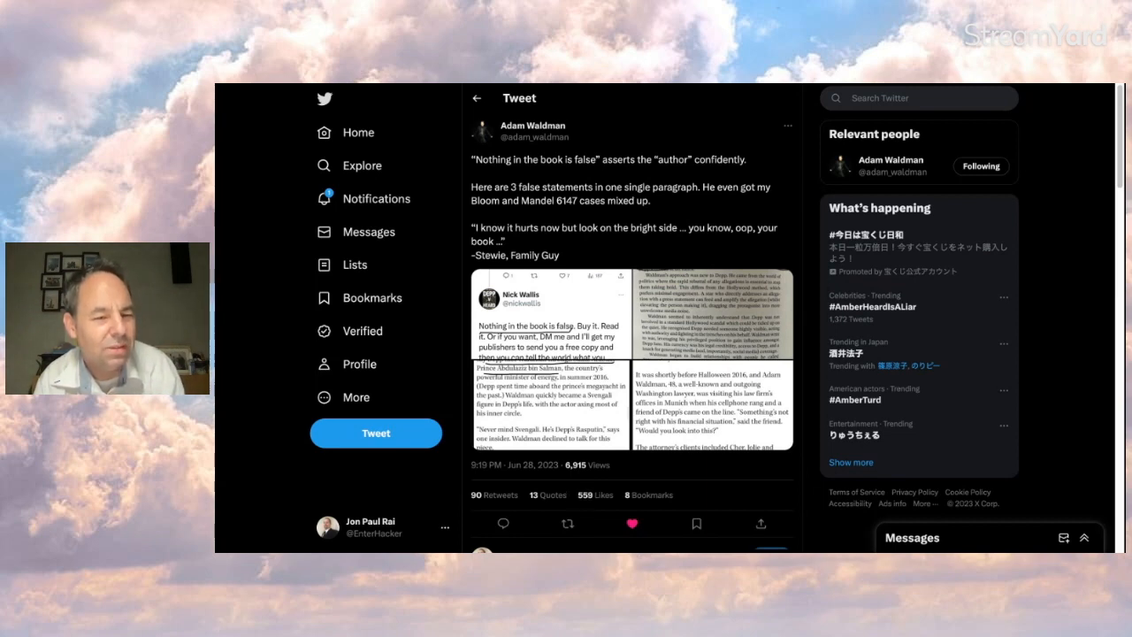
Like the tweet and view its attached book-page scan with the circled paragraph full-size
left_click(631, 524)
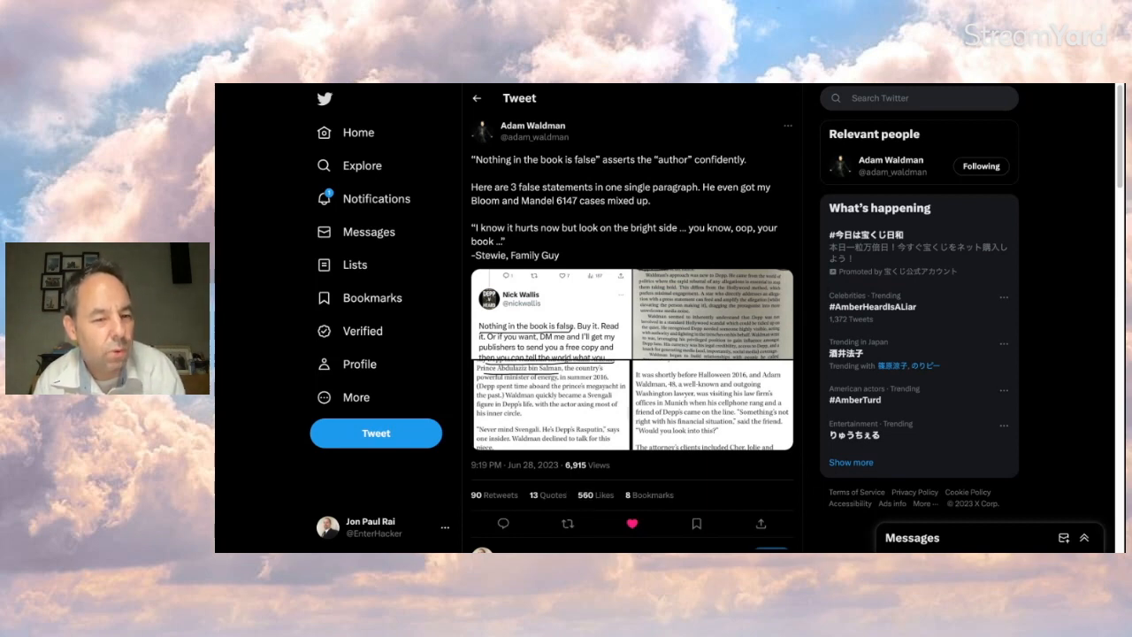
left_click(566, 524)
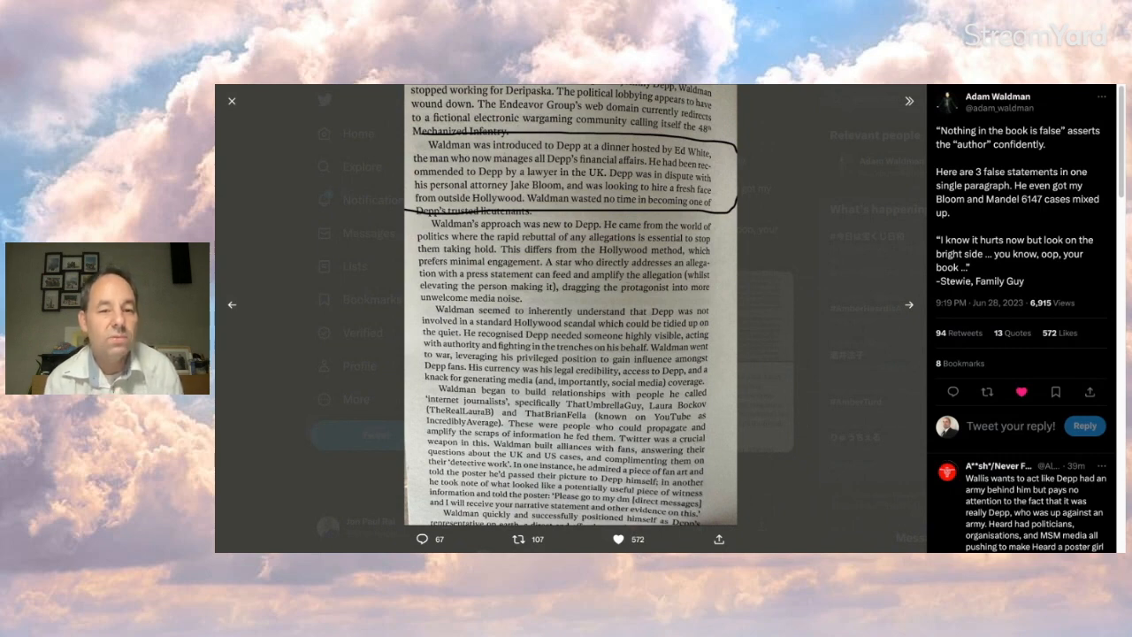
Advance the viewer to the Hollywood Reporter excerpts, including the underlined passage about Waldman
left_click(232, 305)
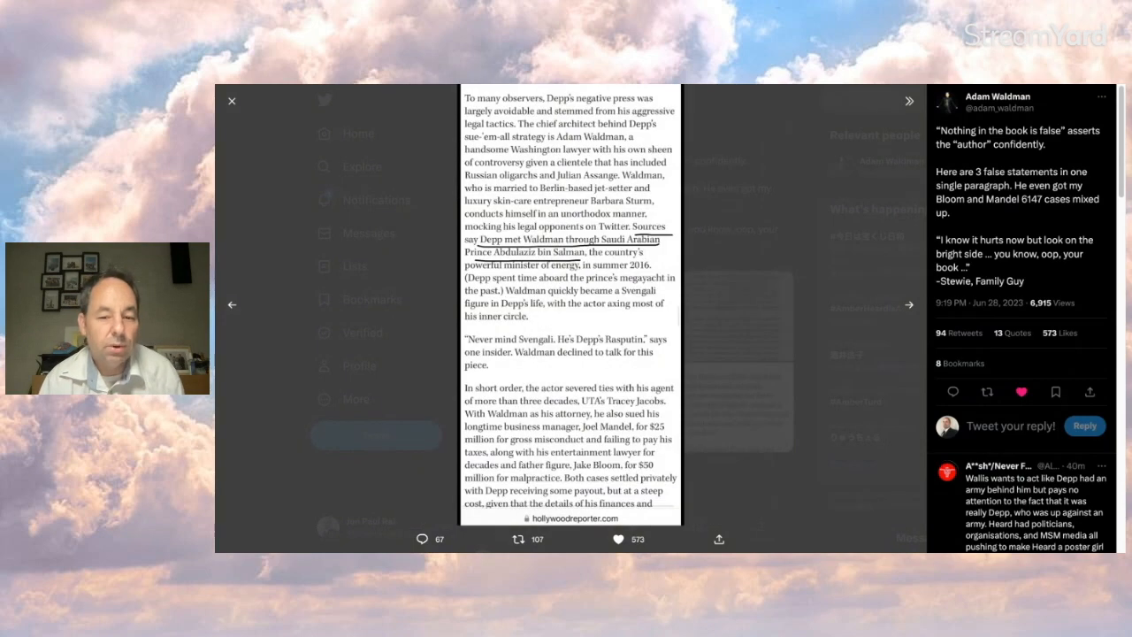
mouse_move(702, 251)
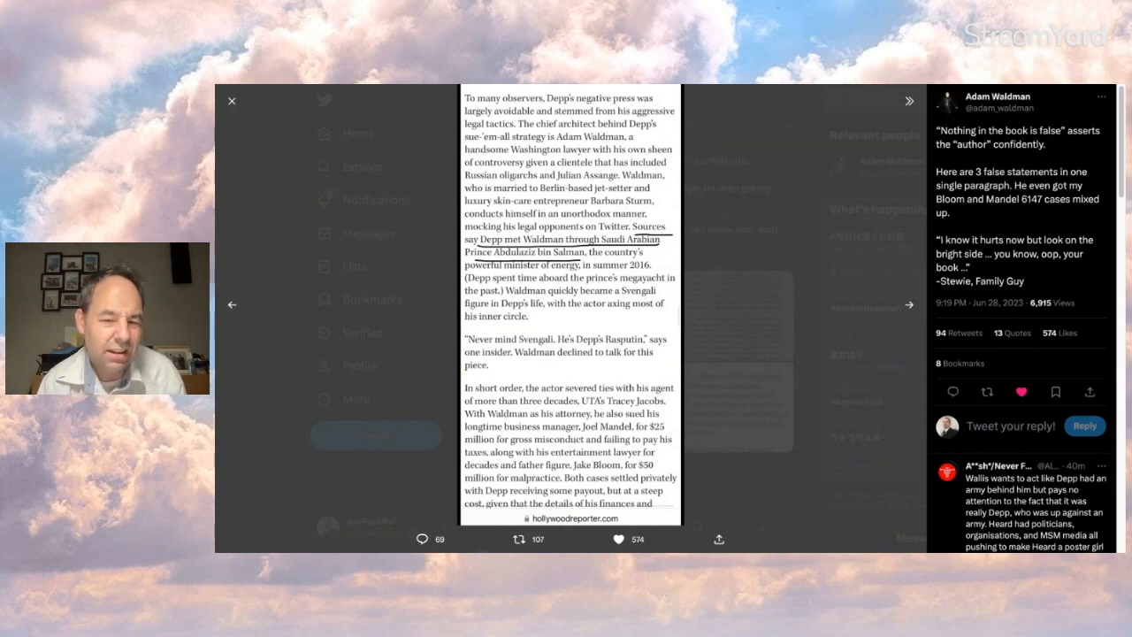
scroll("down", 3)
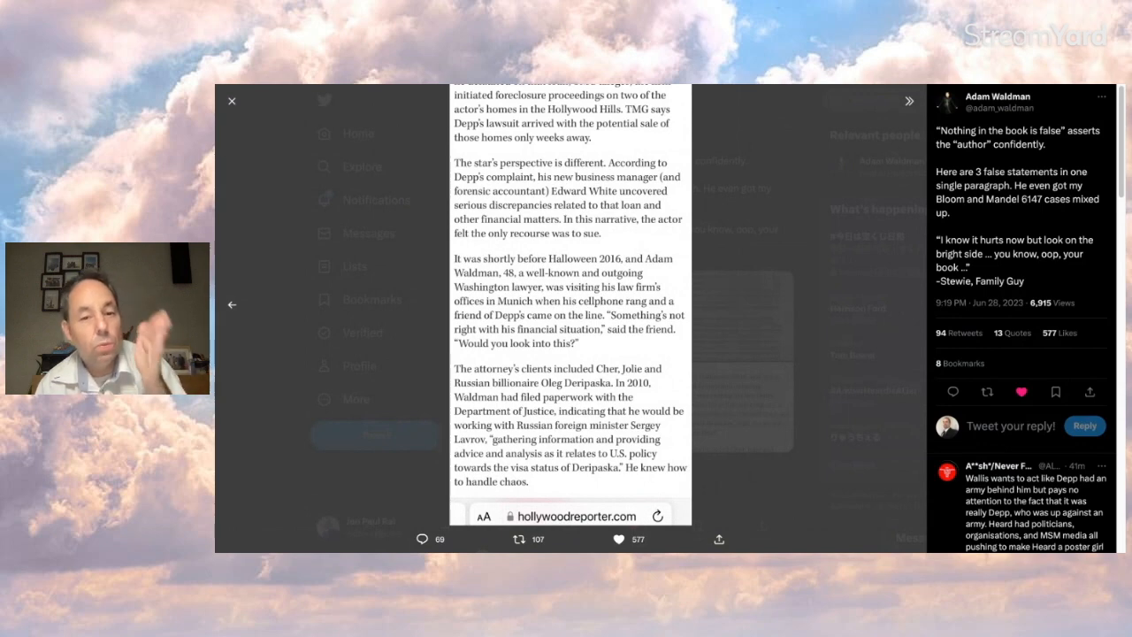
Leave the viewer and skim the replies, including one quoting a passage on journalism's responsibility
left_click(232, 99)
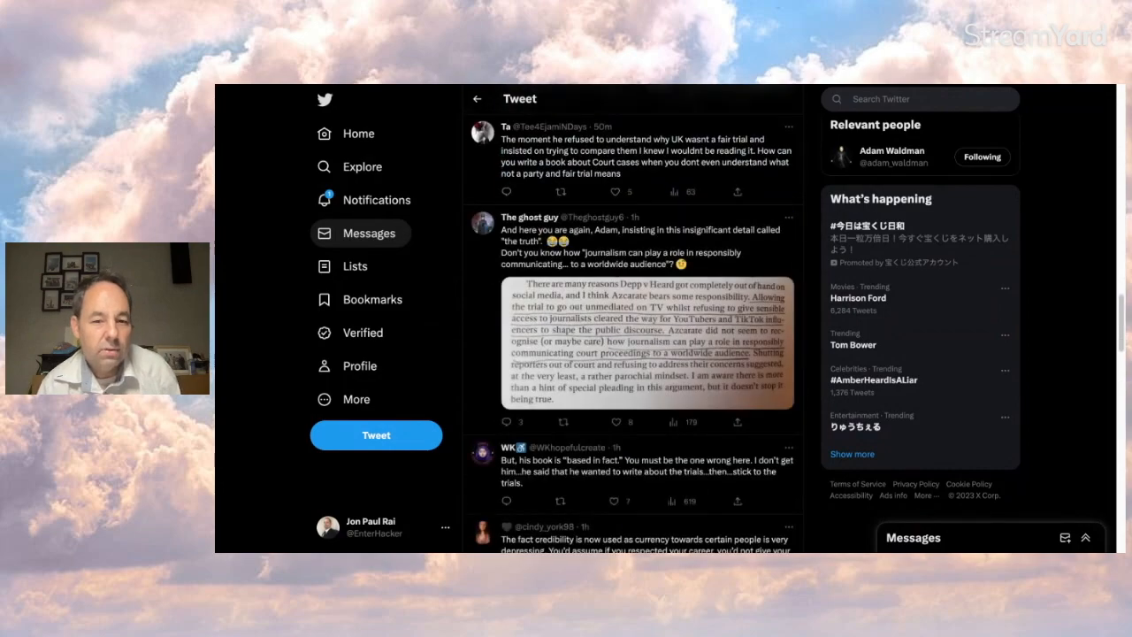
scroll("down", 3)
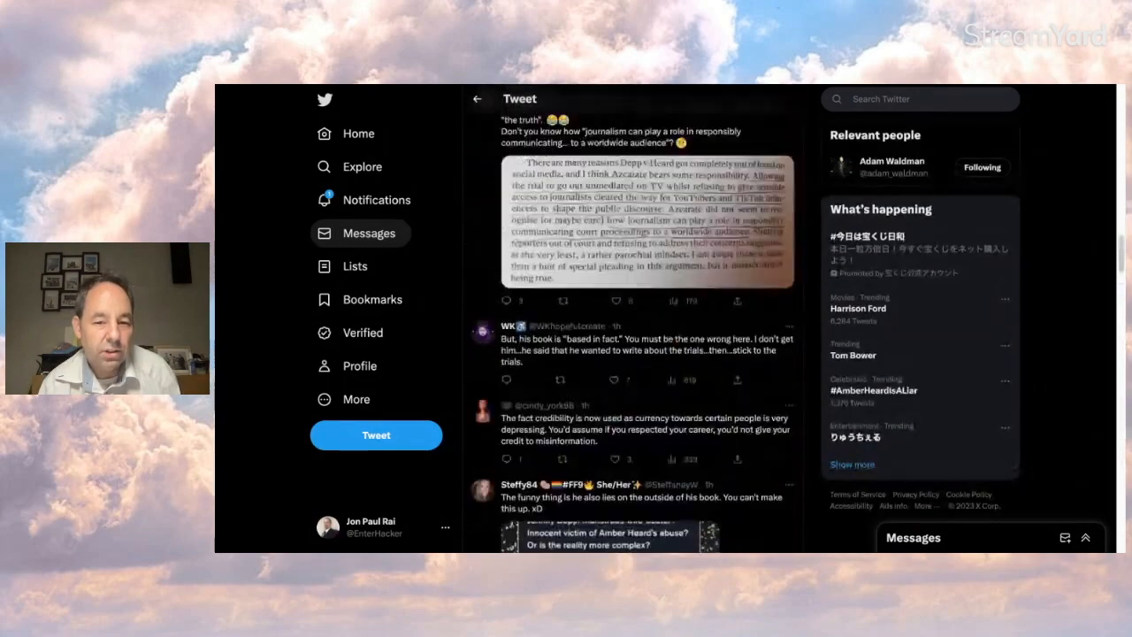
scroll("up", 3)
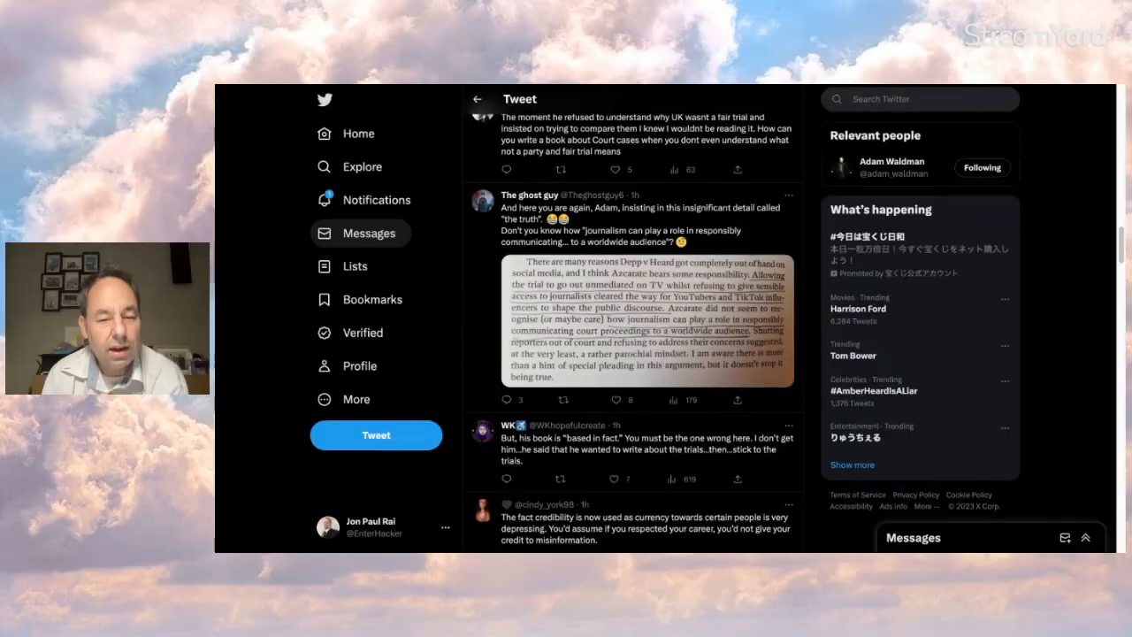
mouse_move(458, 230)
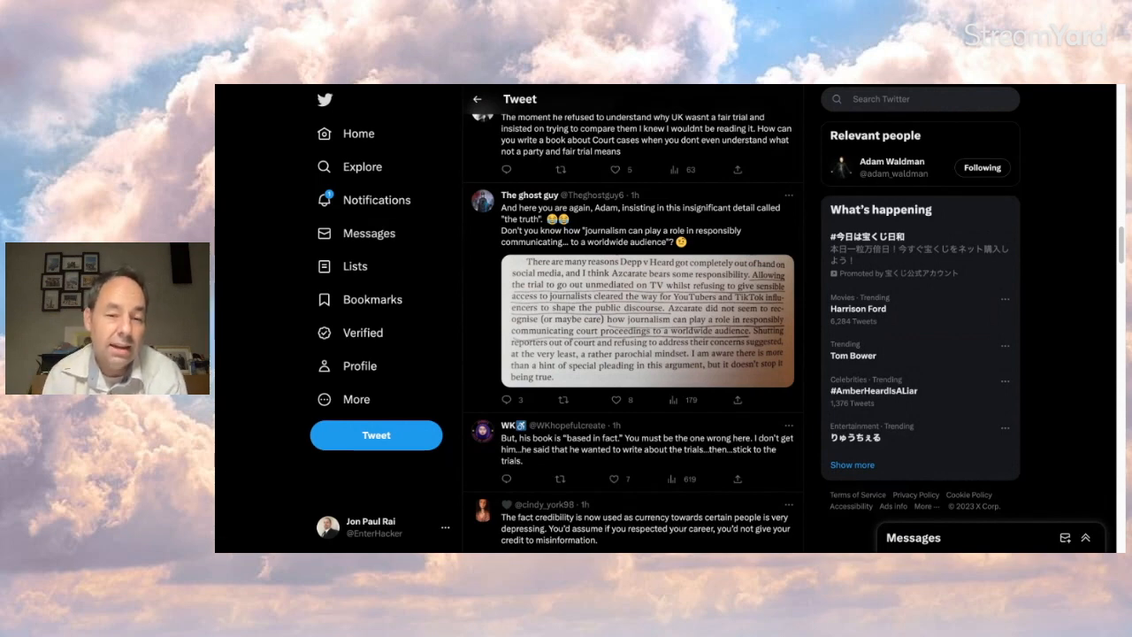
View the reply's back-cover photo of Nick Wallis's Depp–Heard book full-size
left_click(648, 330)
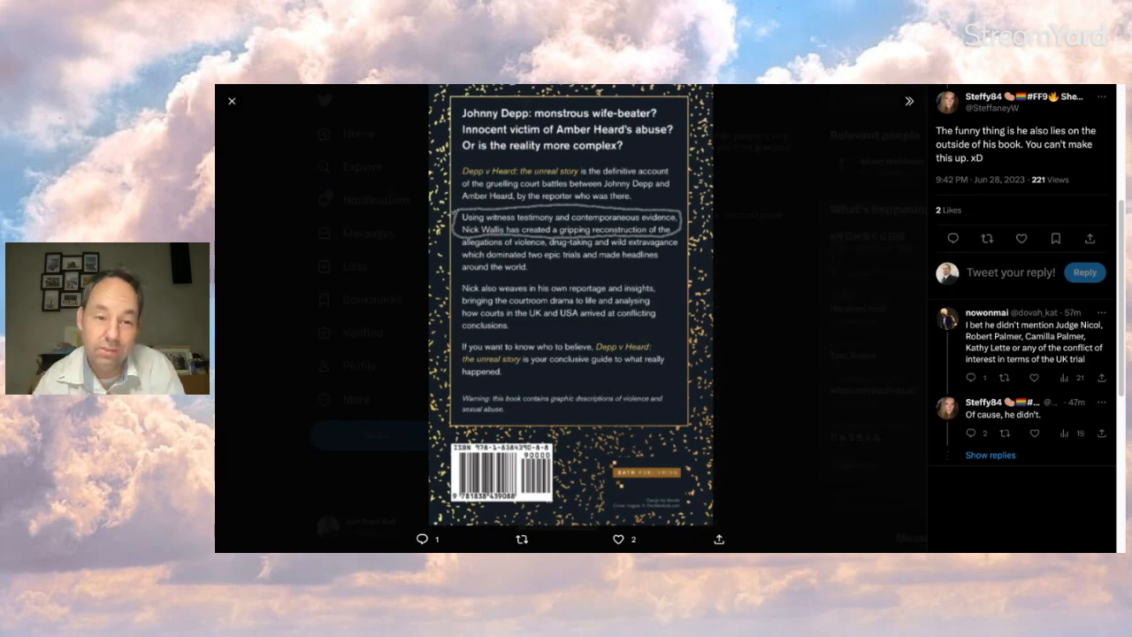
left_click(232, 99)
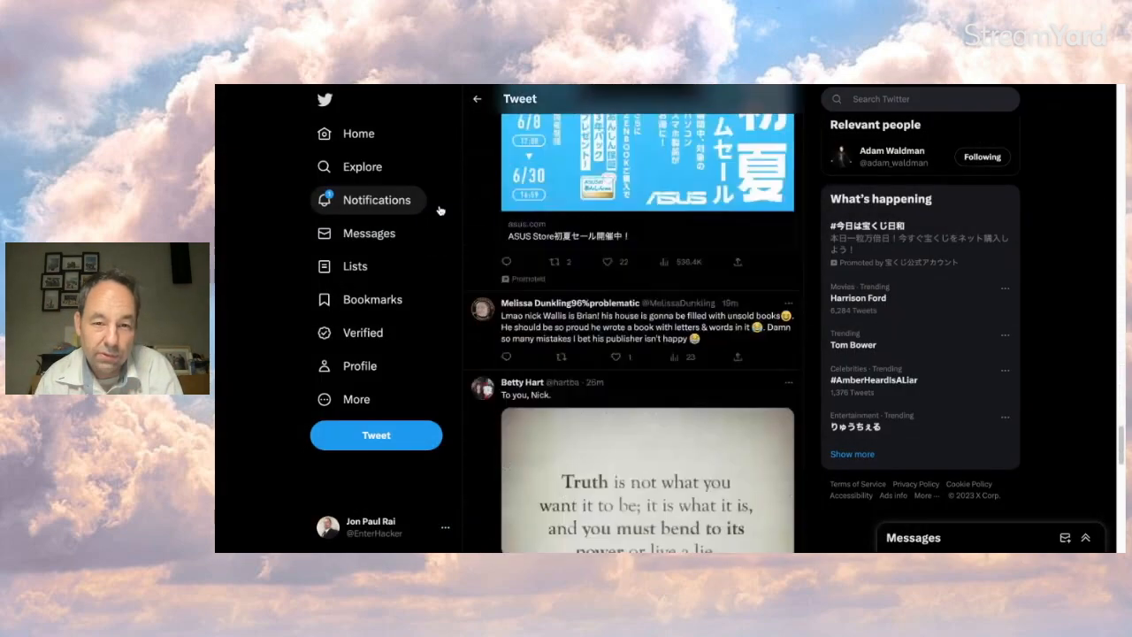
scroll("down", 3)
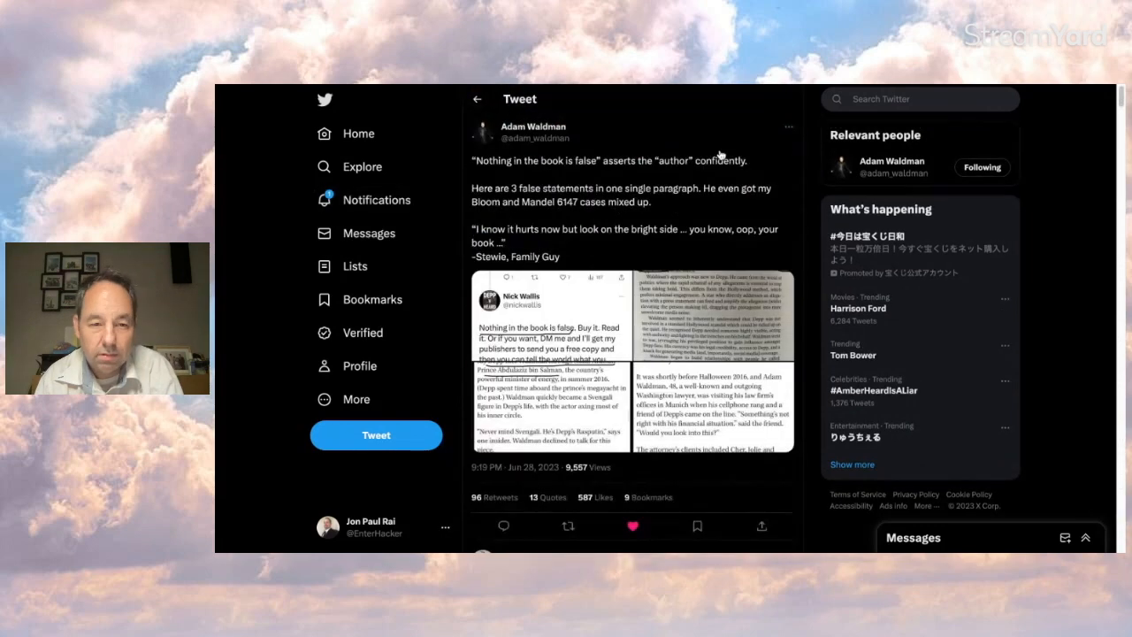
mouse_move(686, 167)
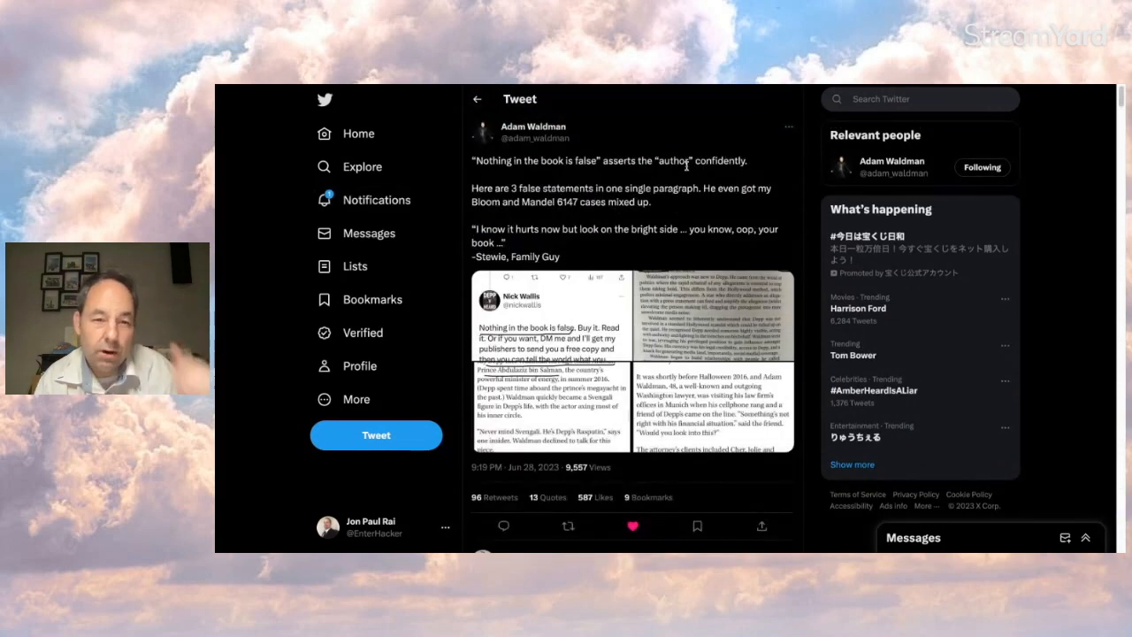
left_click(533, 127)
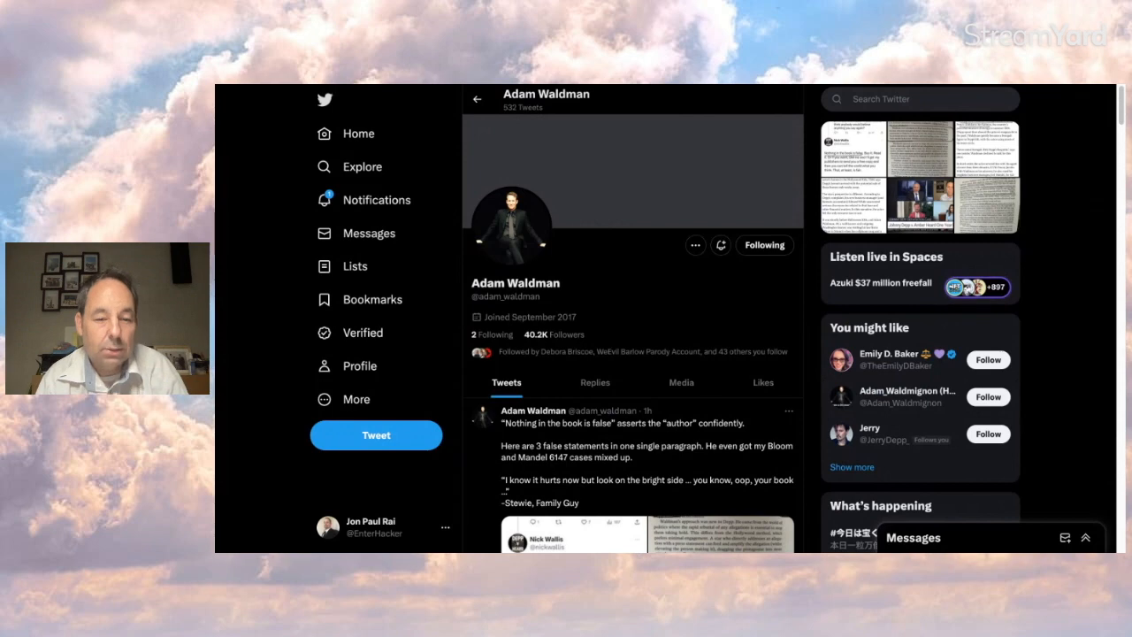